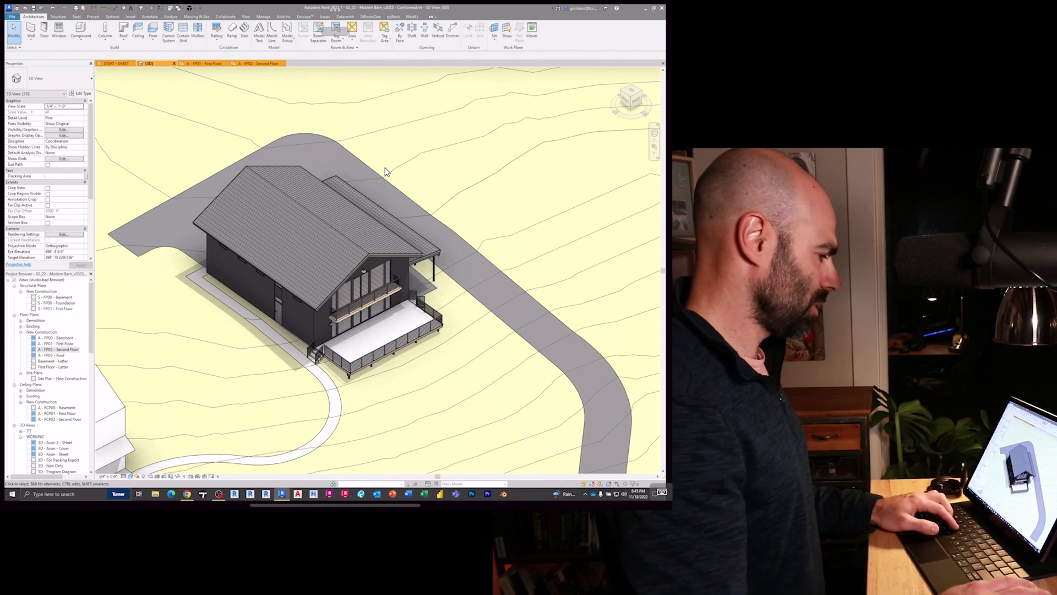
{"action": "mouse_move", "coordinate": [377, 110]}
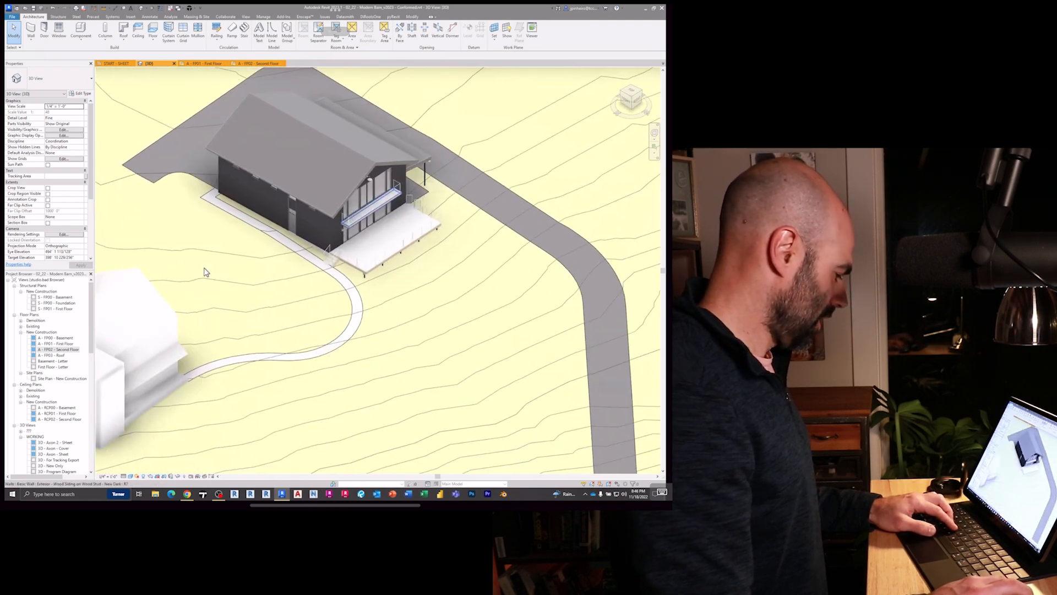
Open the first floor ceiling plan, then the A-FP01 First Floor plan from the Project Browser.
{"action": "double_click", "coordinate": [56, 413]}
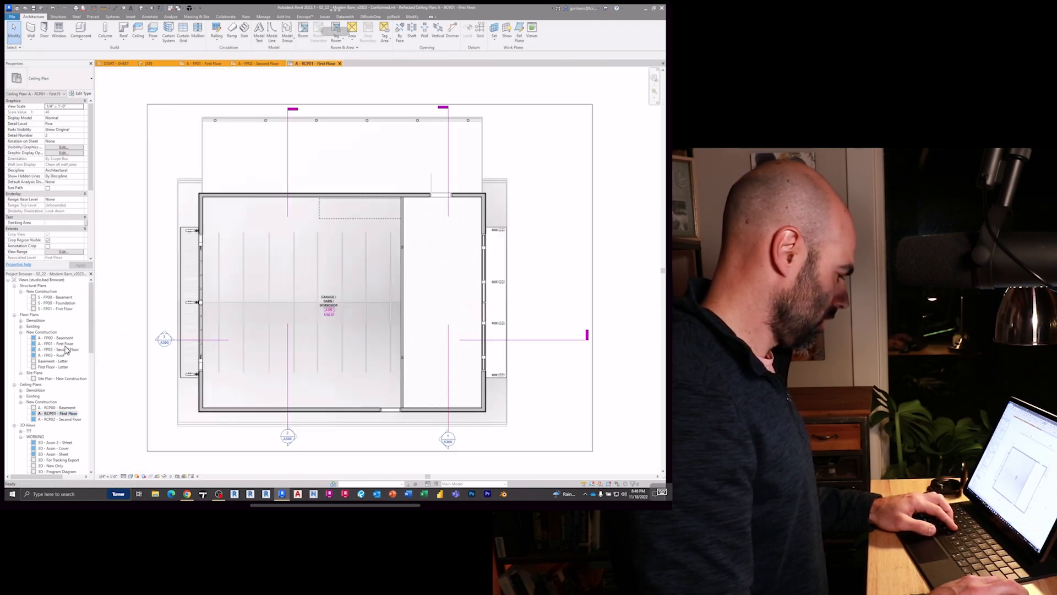
{"action": "double_click", "coordinate": [54, 344]}
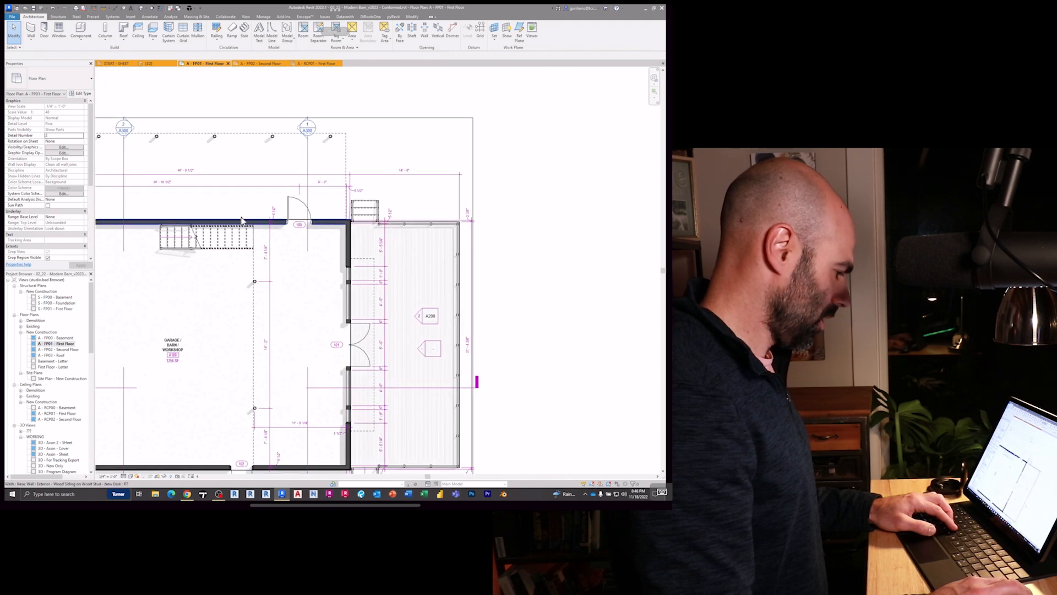
{"action": "left_click", "coordinate": [29, 32]}
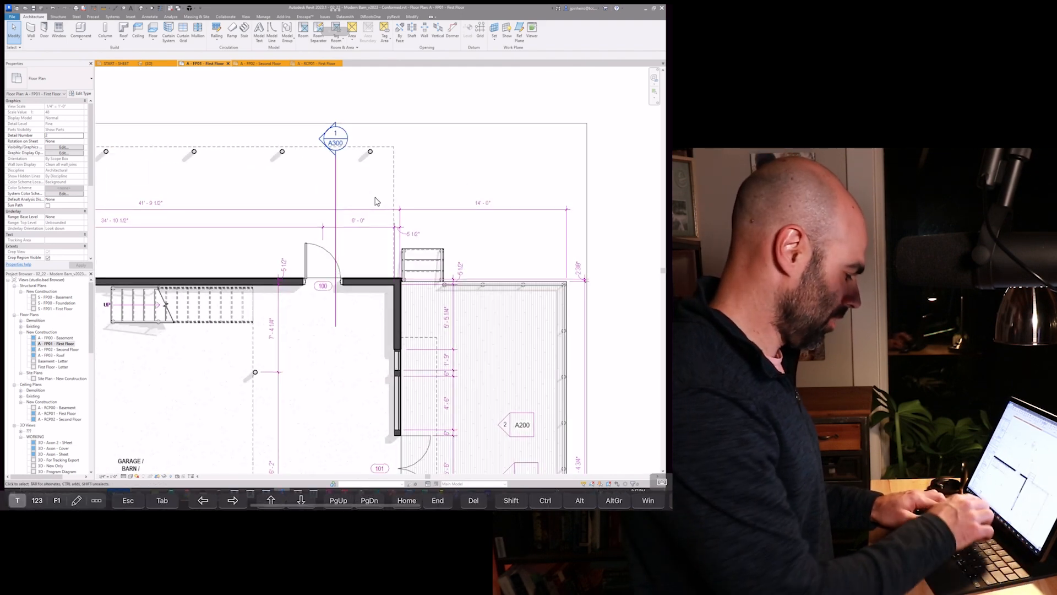
{"action": "mouse_move", "coordinate": [206, 203]}
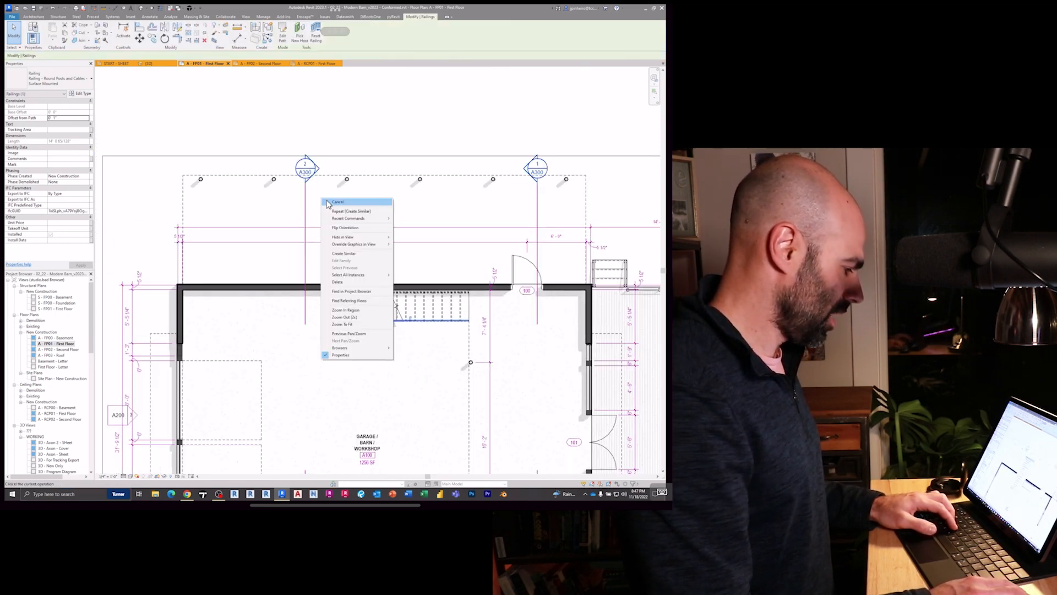
Cancel the context menu to deselect the railing and scroll the first-floor plan view.
{"action": "left_click", "coordinate": [337, 201]}
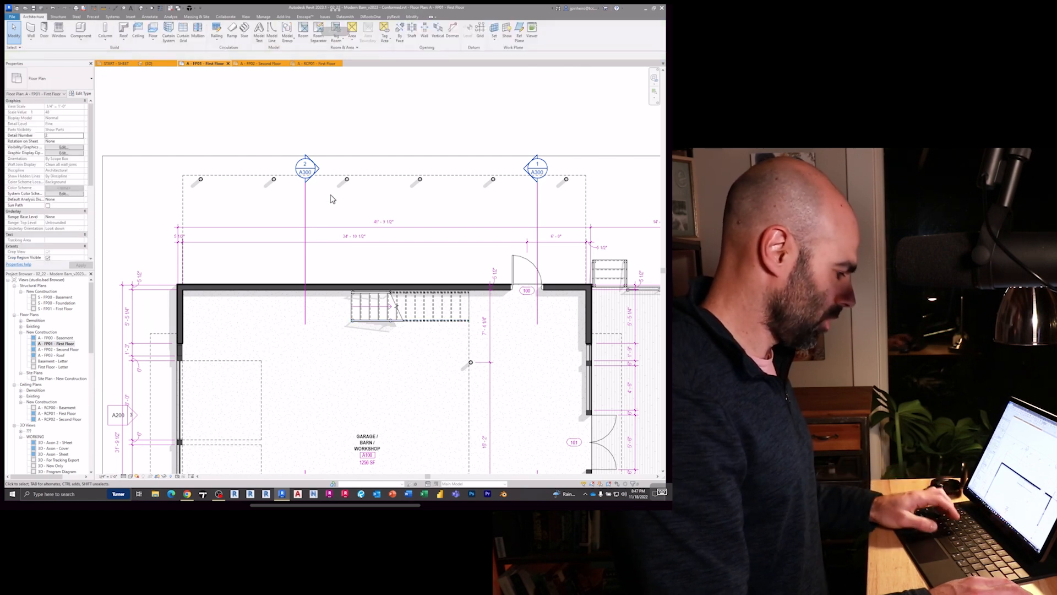
{"action": "scroll", "scroll_direction": "down", "scroll_amount": 3}
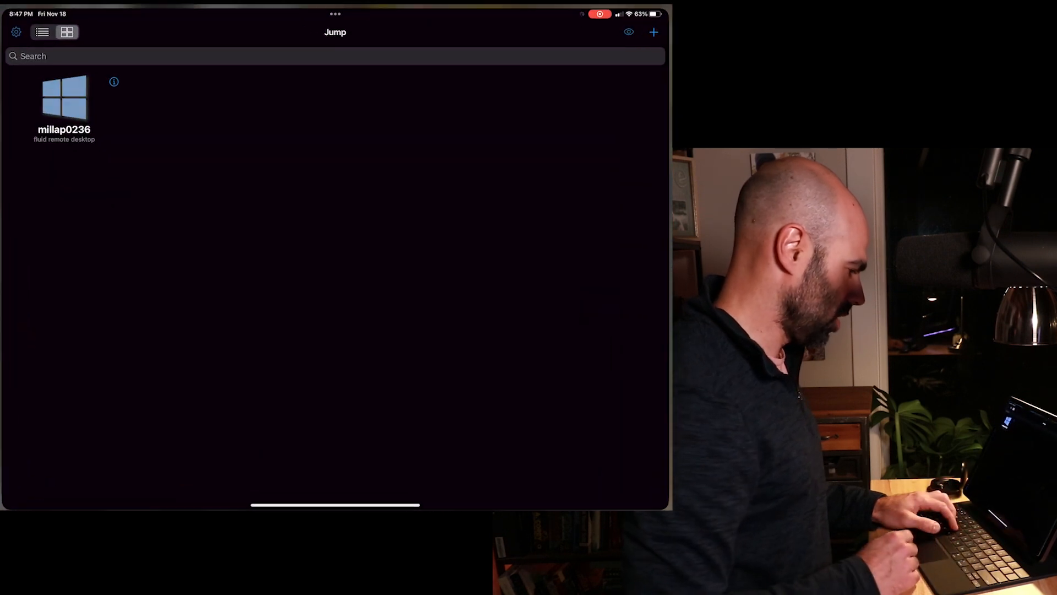
Reconnect to the remote Windows computer from the Jump Desktop computer list.
{"action": "left_click", "coordinate": [64, 98]}
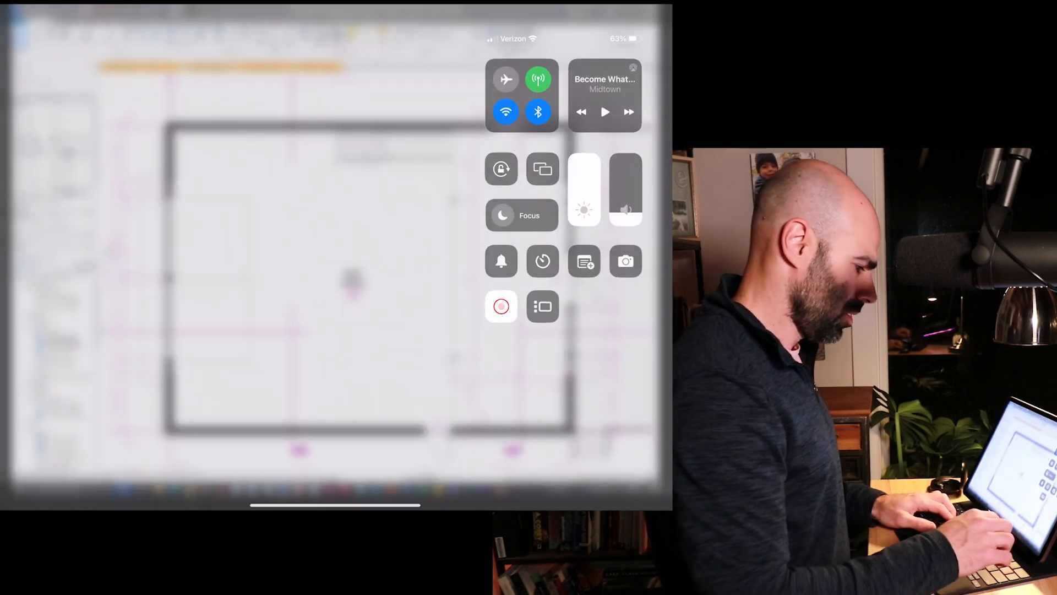
Dismiss Control Center and open the A-FP00 Basement floor plan from the Project Browser.
{"action": "left_click", "coordinate": [505, 111]}
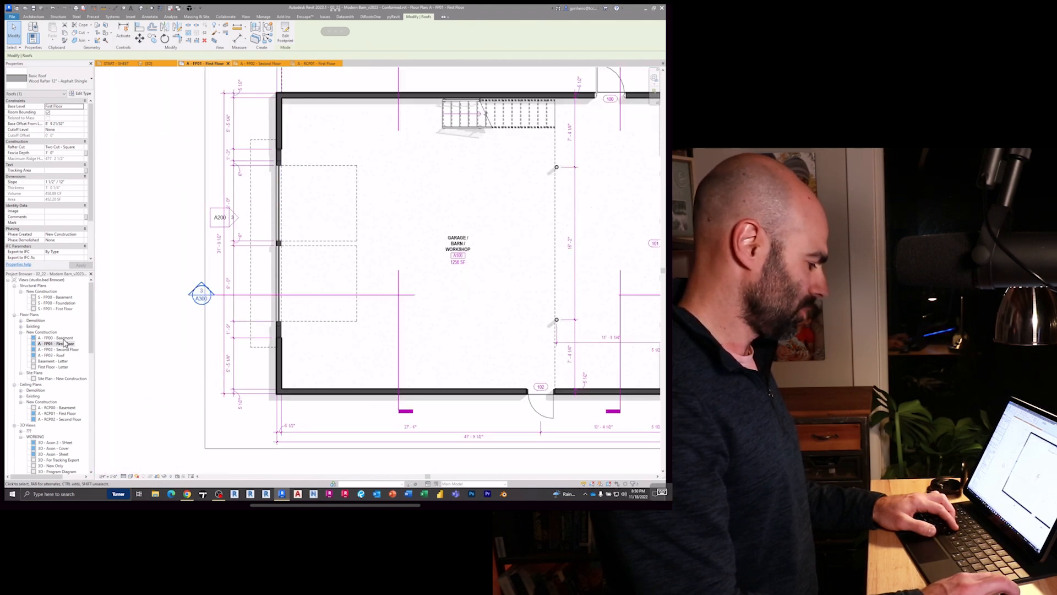
{"action": "double_click", "coordinate": [55, 337]}
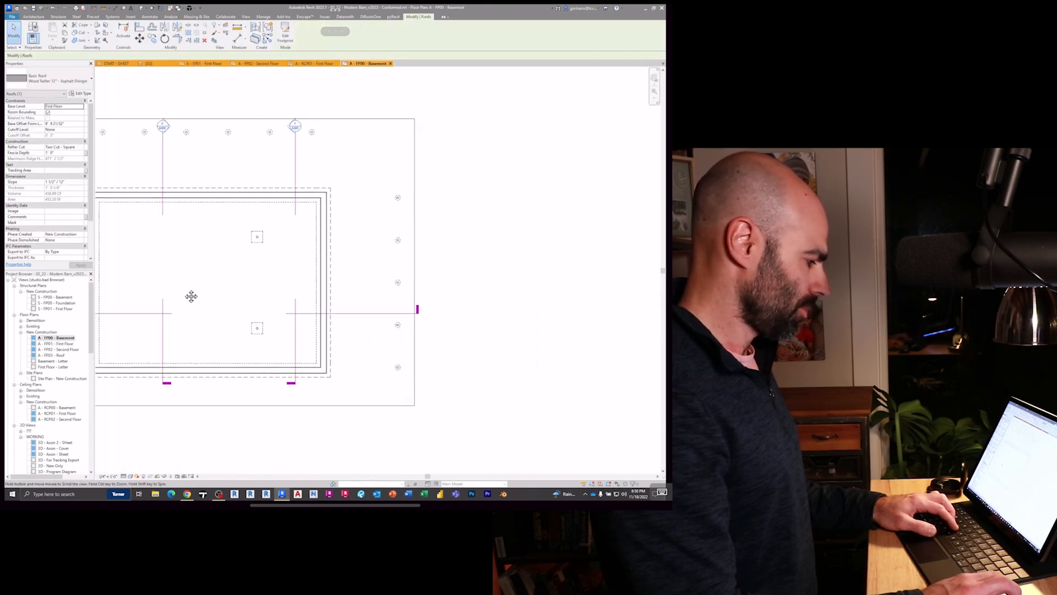